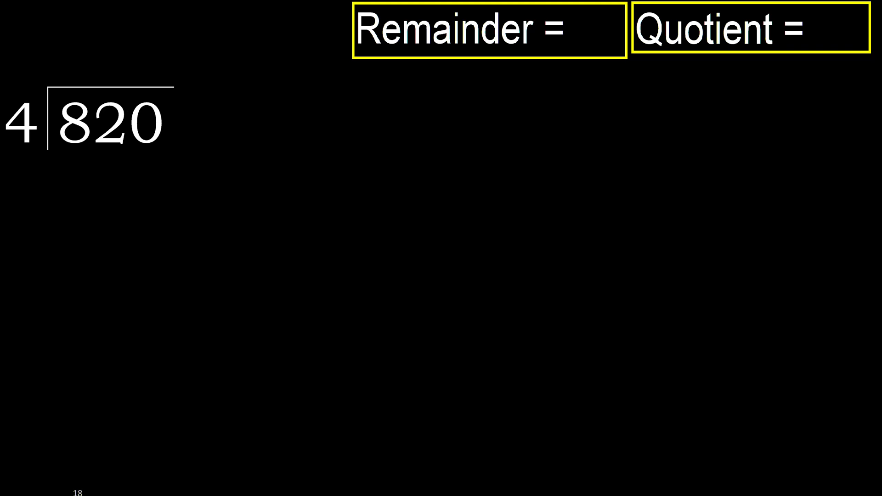
Step: Pen-write quotient digit 2 above the 8 of 820, with 8 below it
drag(56, 146, 90, 140)
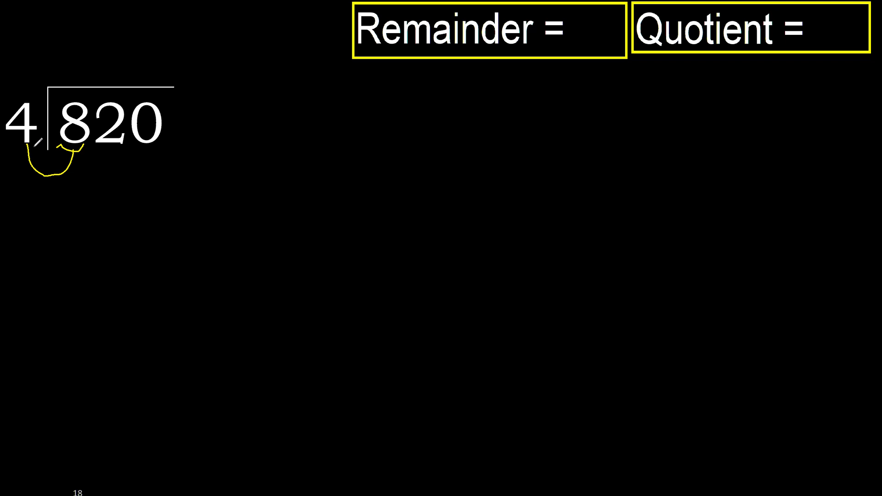
drag(33, 146, 93, 59)
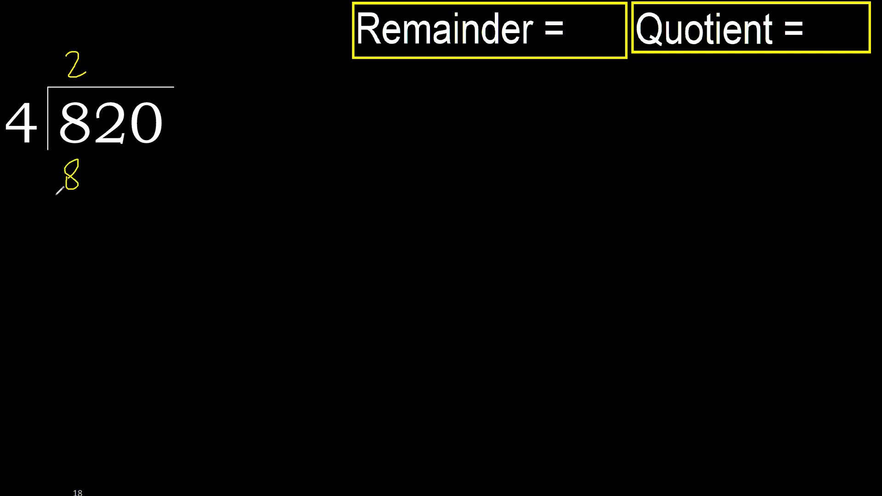
Step: Draw the subtraction line under 8, write 0, and bring down the 2 beside it
drag(84, 137, 73, 198)
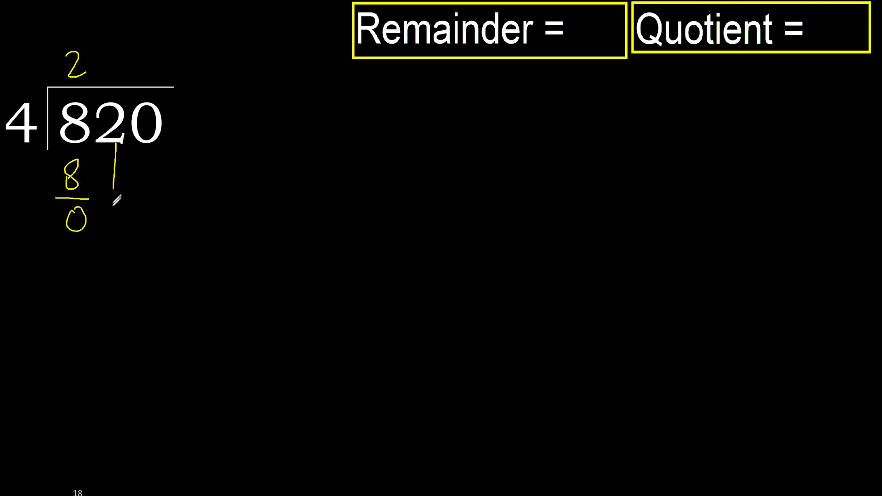
drag(113, 191, 118, 219)
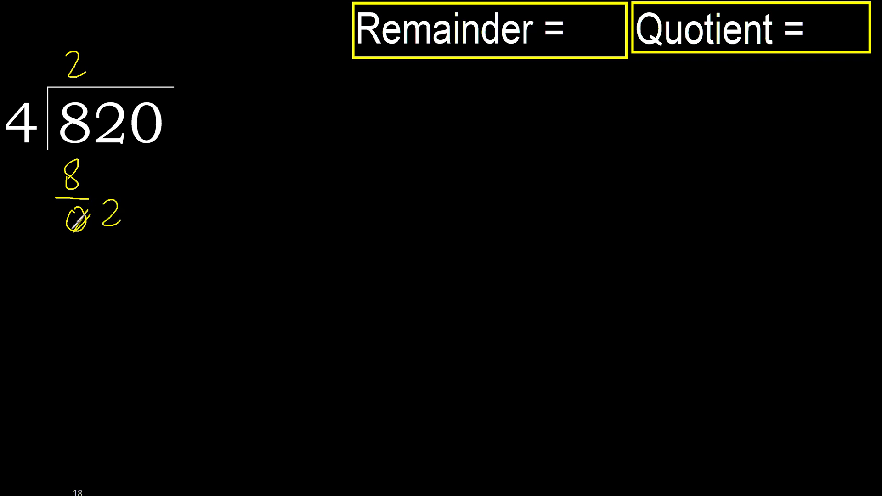
drag(73, 219, 78, 216)
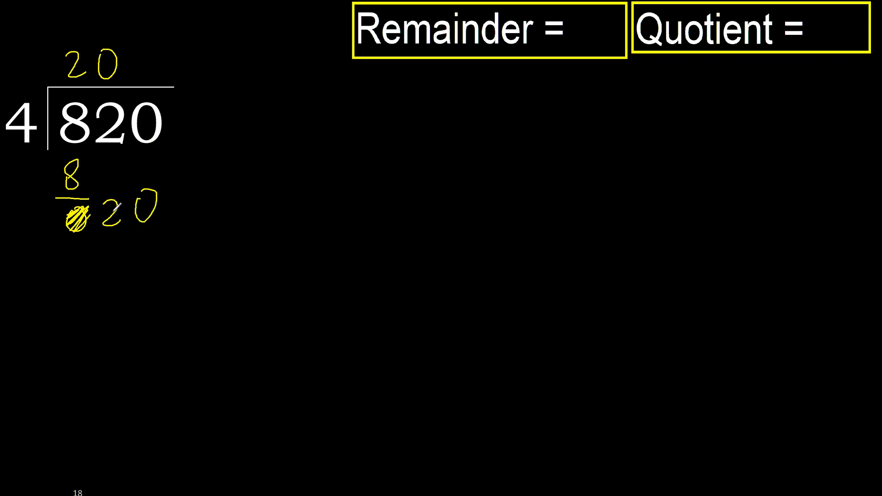
Step: Write 5 to complete quotient 205, then circle the 20 and write 20 beneath it
drag(40, 121, 136, 50)
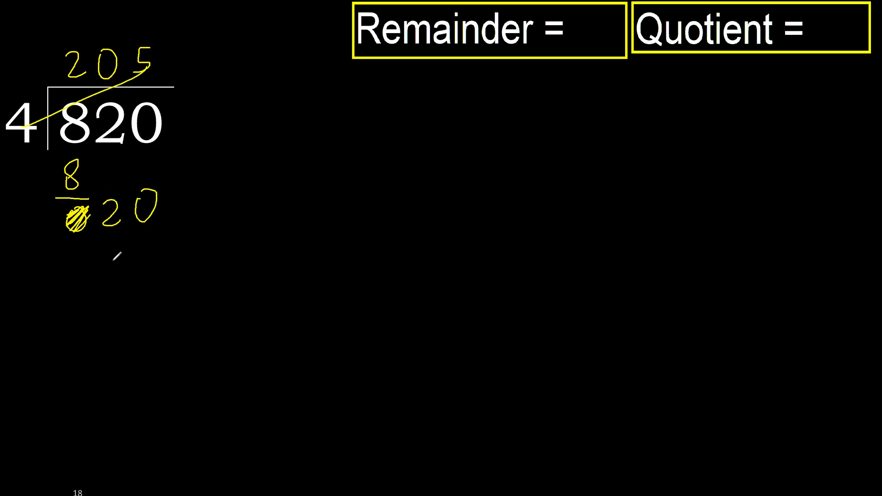
drag(99, 203, 141, 253)
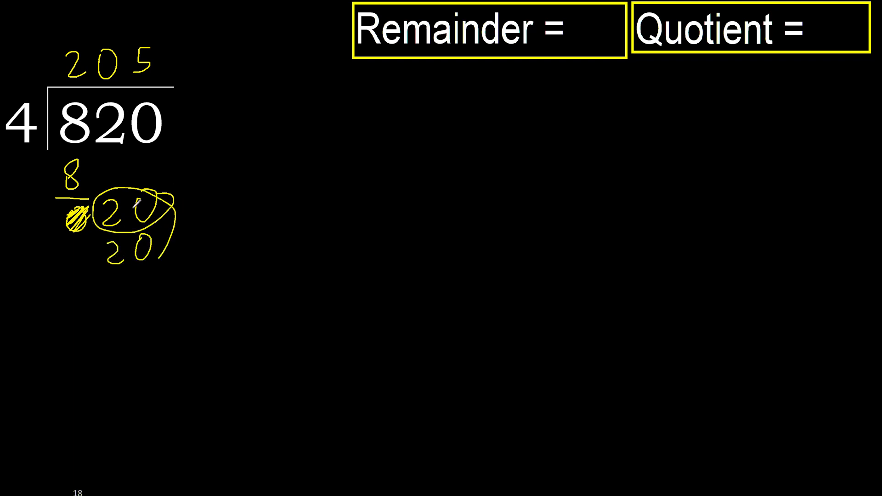